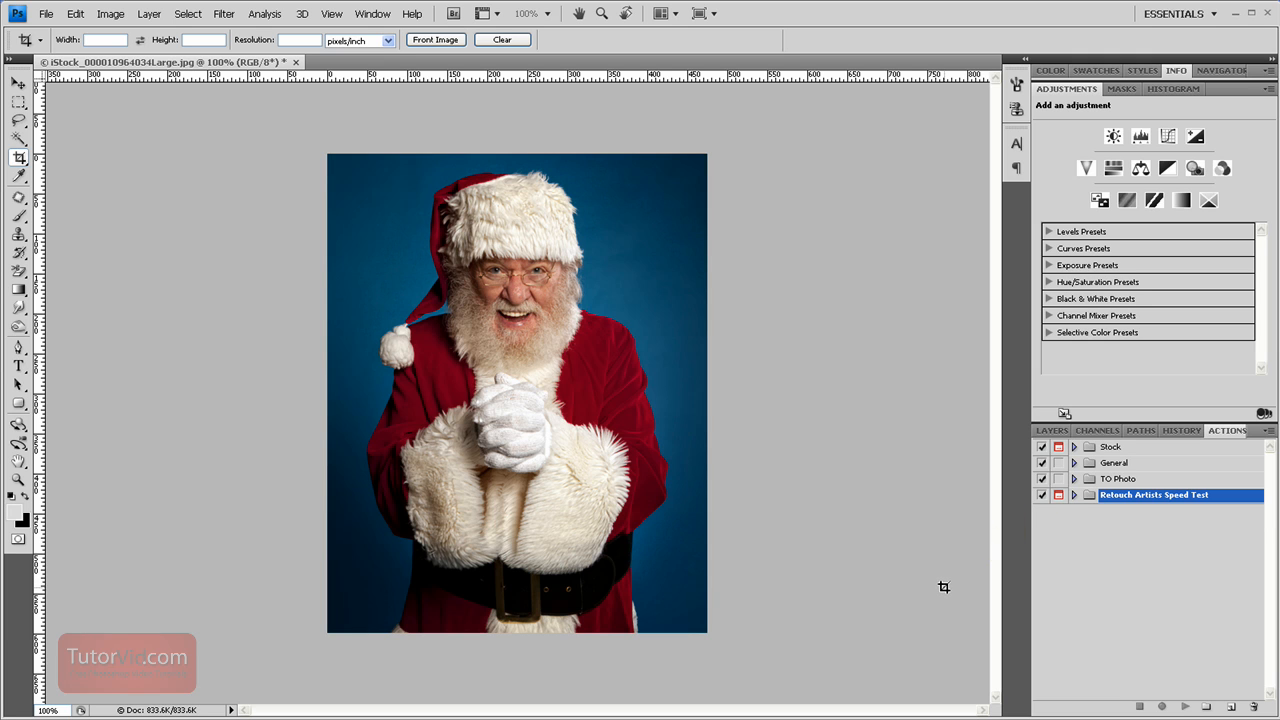
{"action": "mouse_move", "coordinate": [940, 560]}
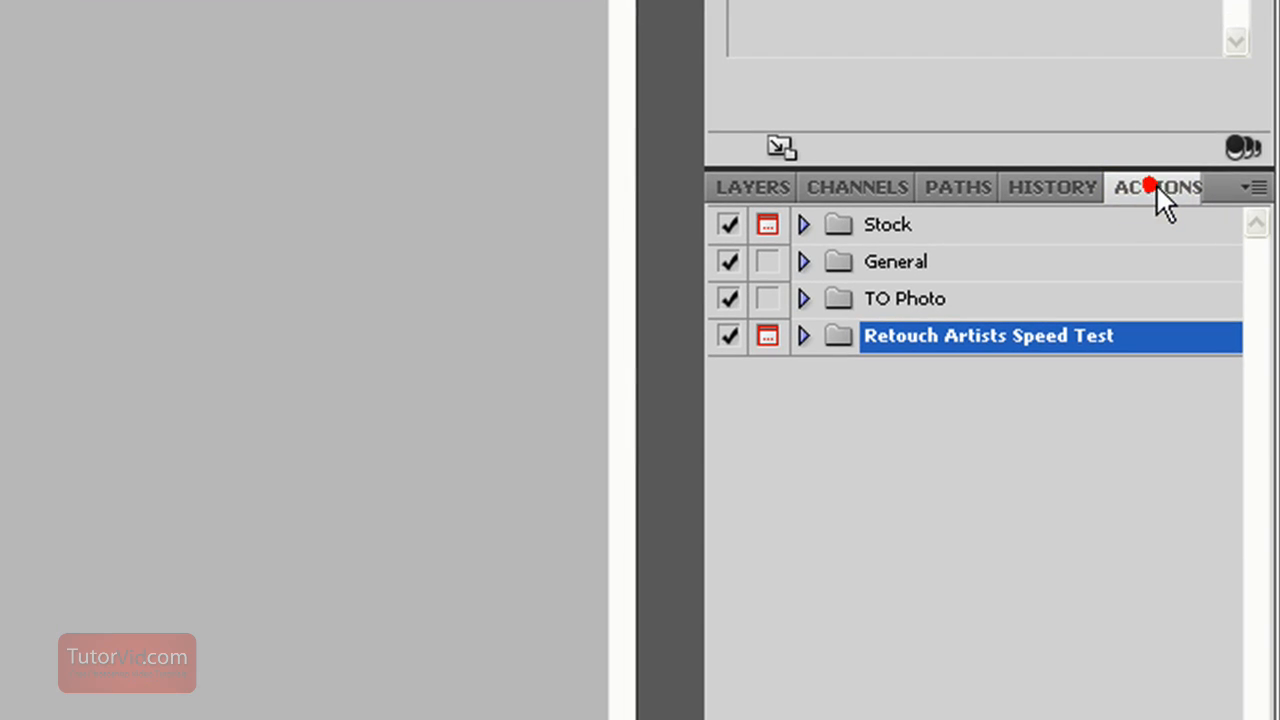
- Create a new action set named 'tutorial' from the Actions panel
{"action": "left_click", "coordinate": [176, 20]}
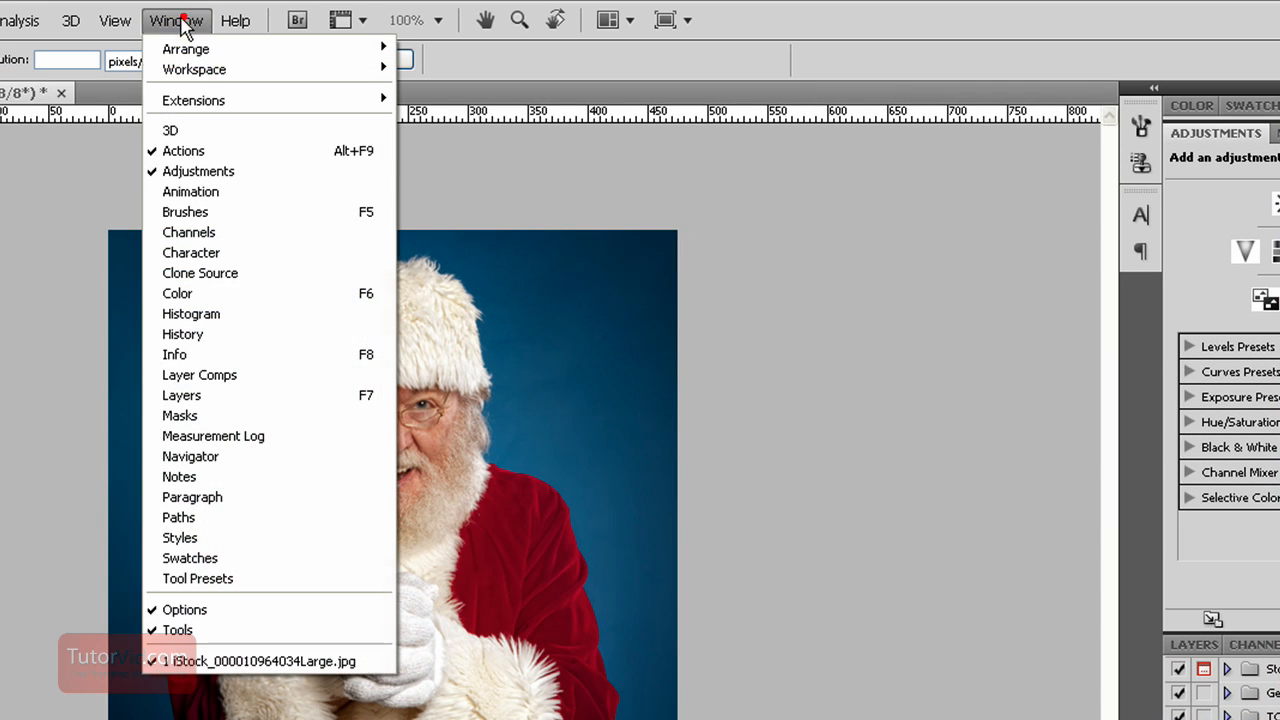
{"action": "mouse_move", "coordinate": [184, 24]}
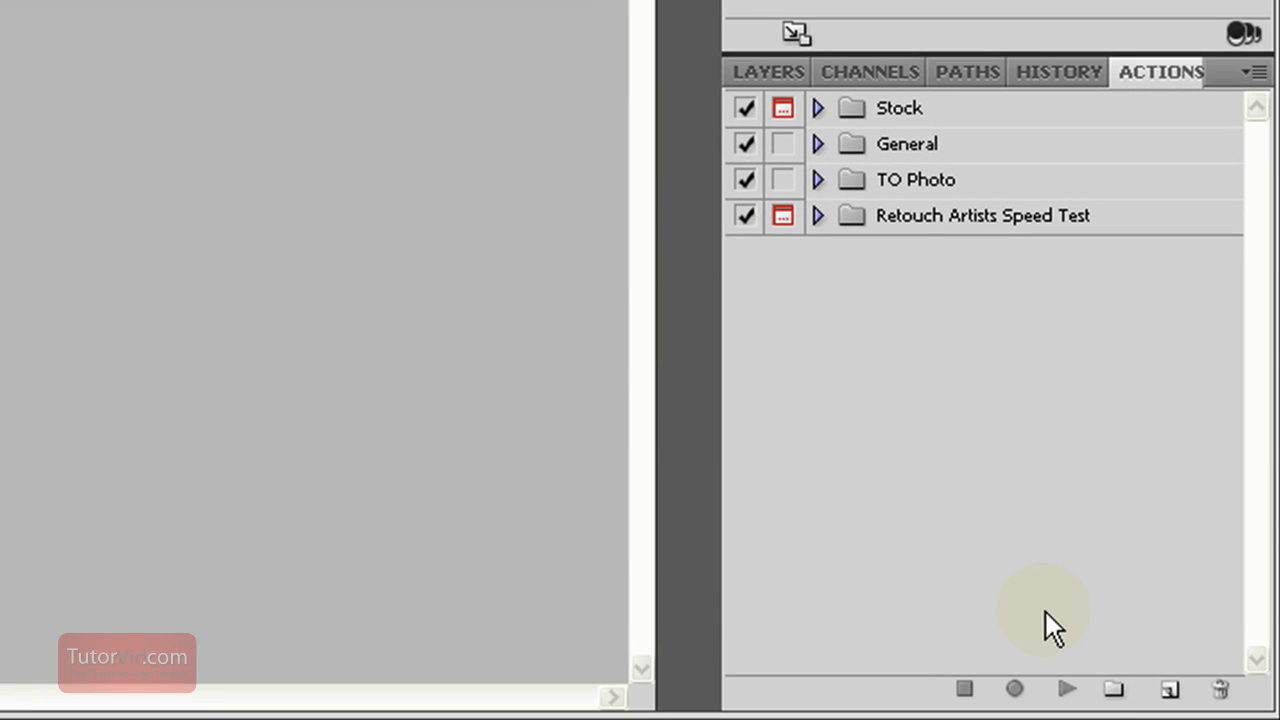
{"action": "mouse_move", "coordinate": [956, 524]}
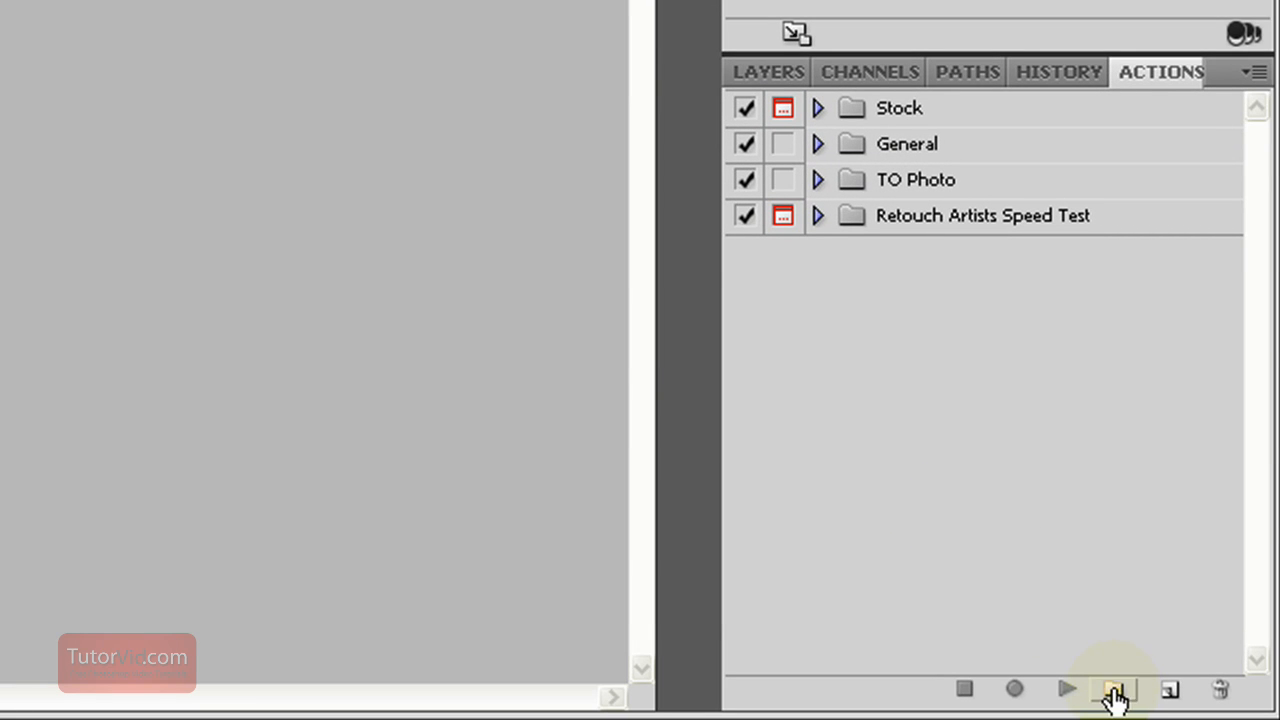
{"action": "left_click", "coordinate": [1114, 688]}
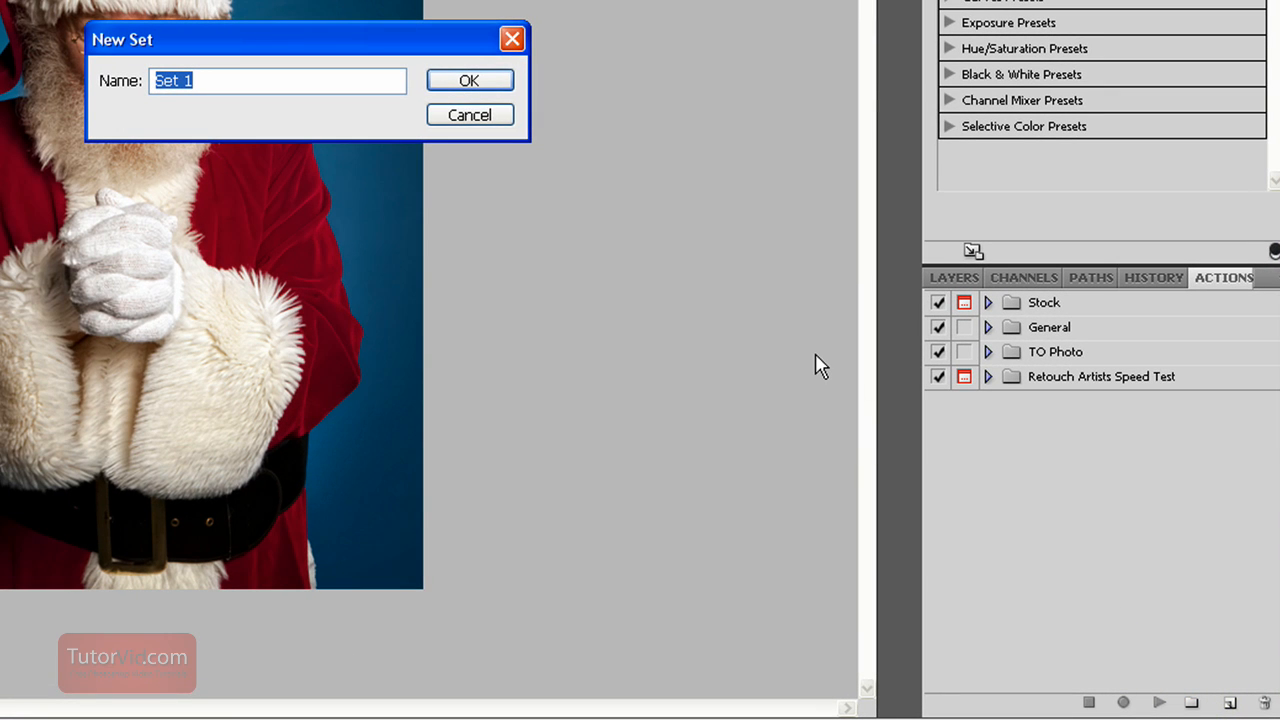
{"action": "type", "text": "tut"}
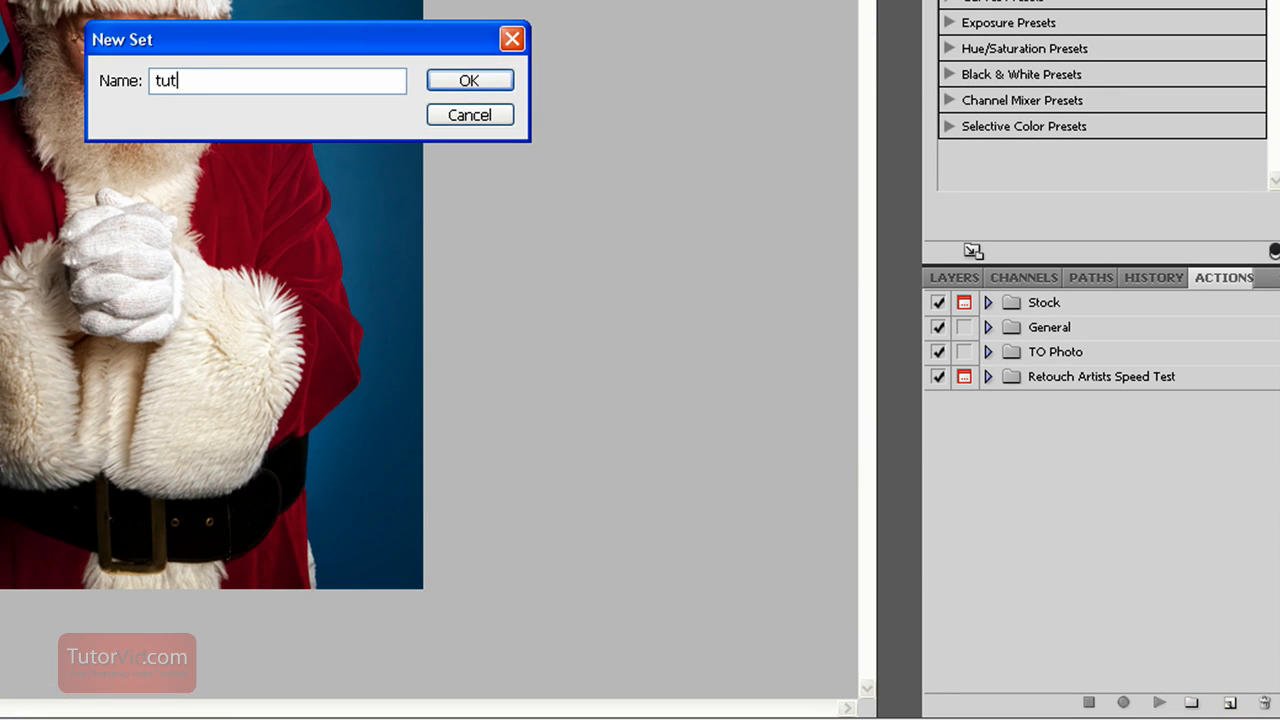
{"action": "left_click", "coordinate": [468, 80]}
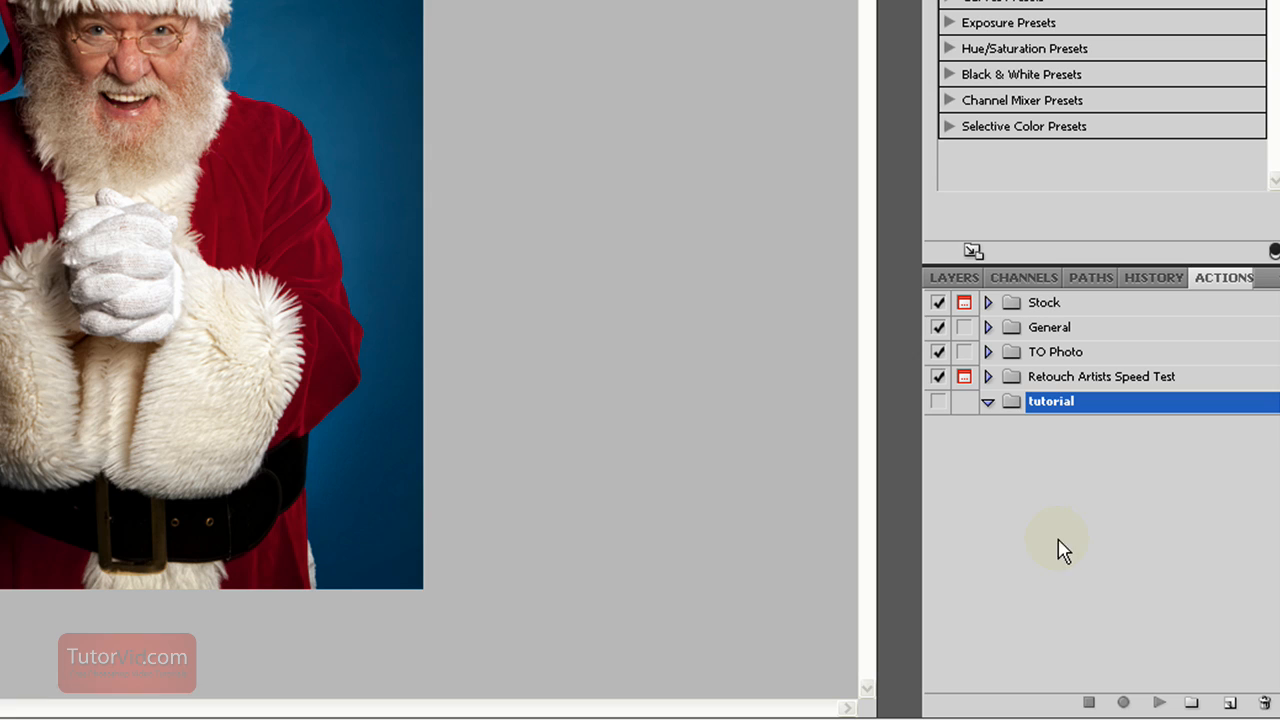
{"action": "mouse_move", "coordinate": [1228, 704]}
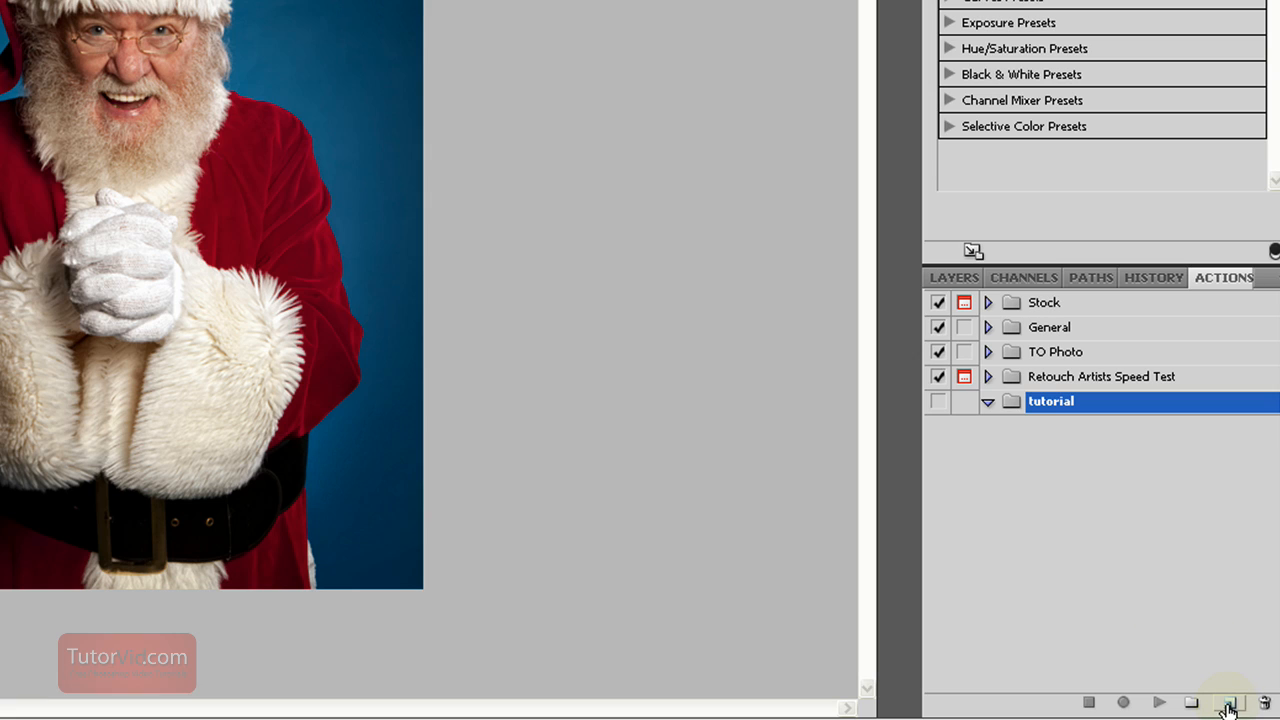
- Create and begin recording a new action named 'resize 600px' in the tutorial set
{"action": "left_click", "coordinate": [1228, 702]}
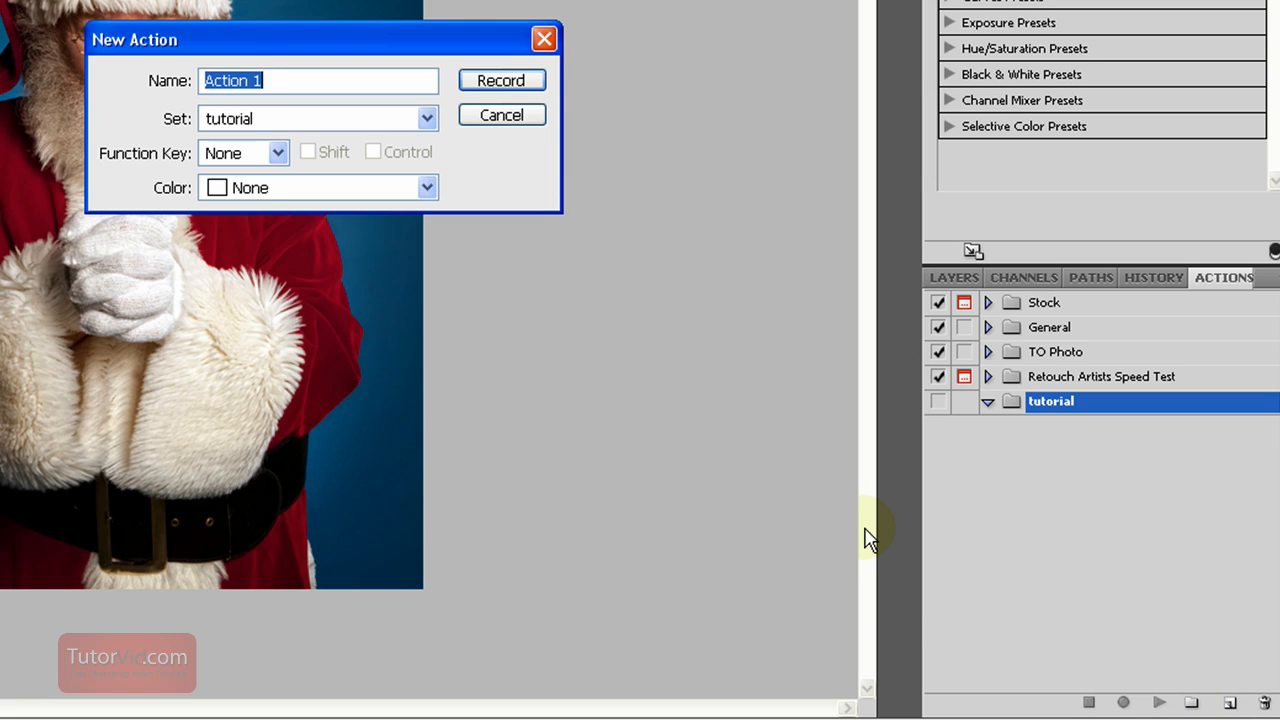
{"action": "type", "text": "resise"}
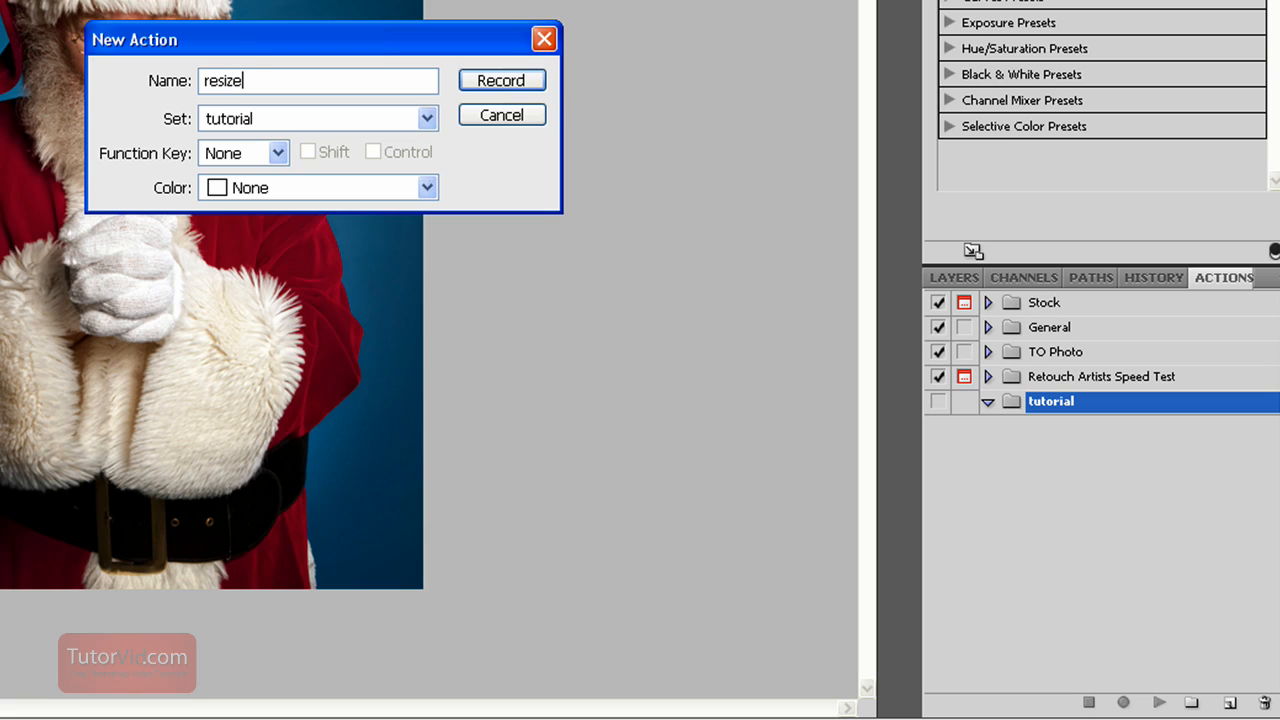
{"action": "type", "text": "6"}
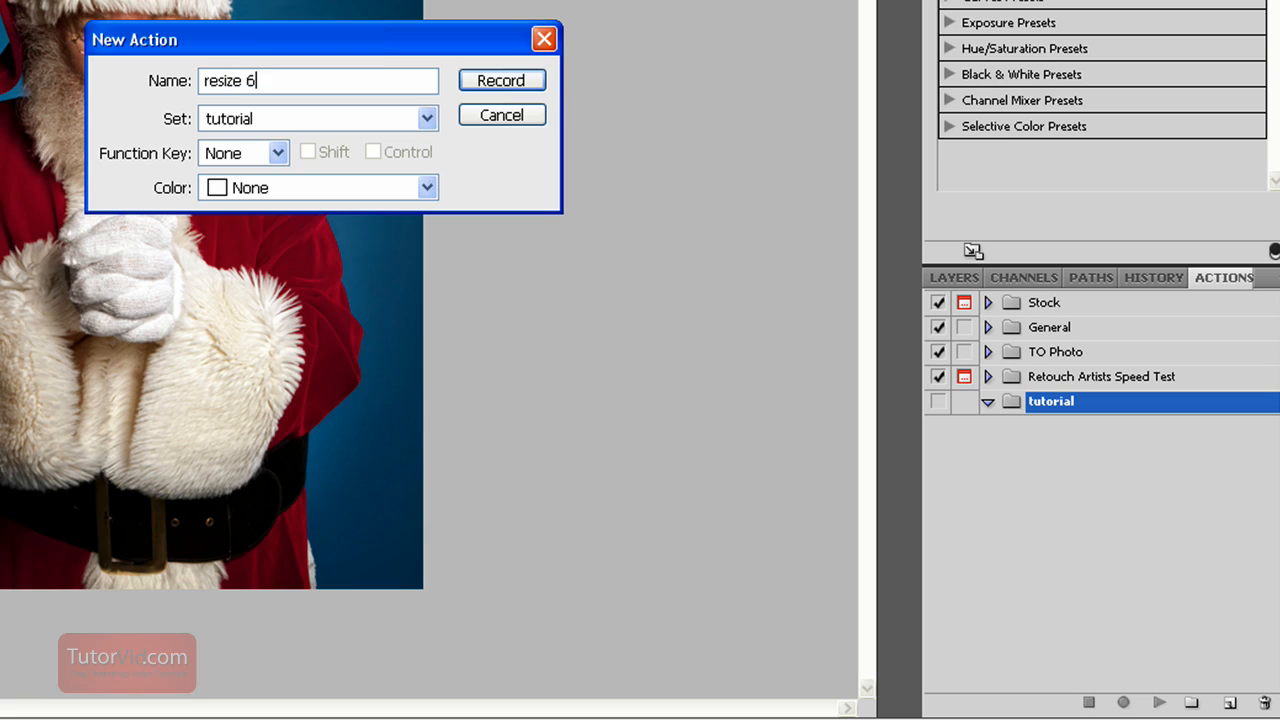
{"action": "type", "text": "00px"}
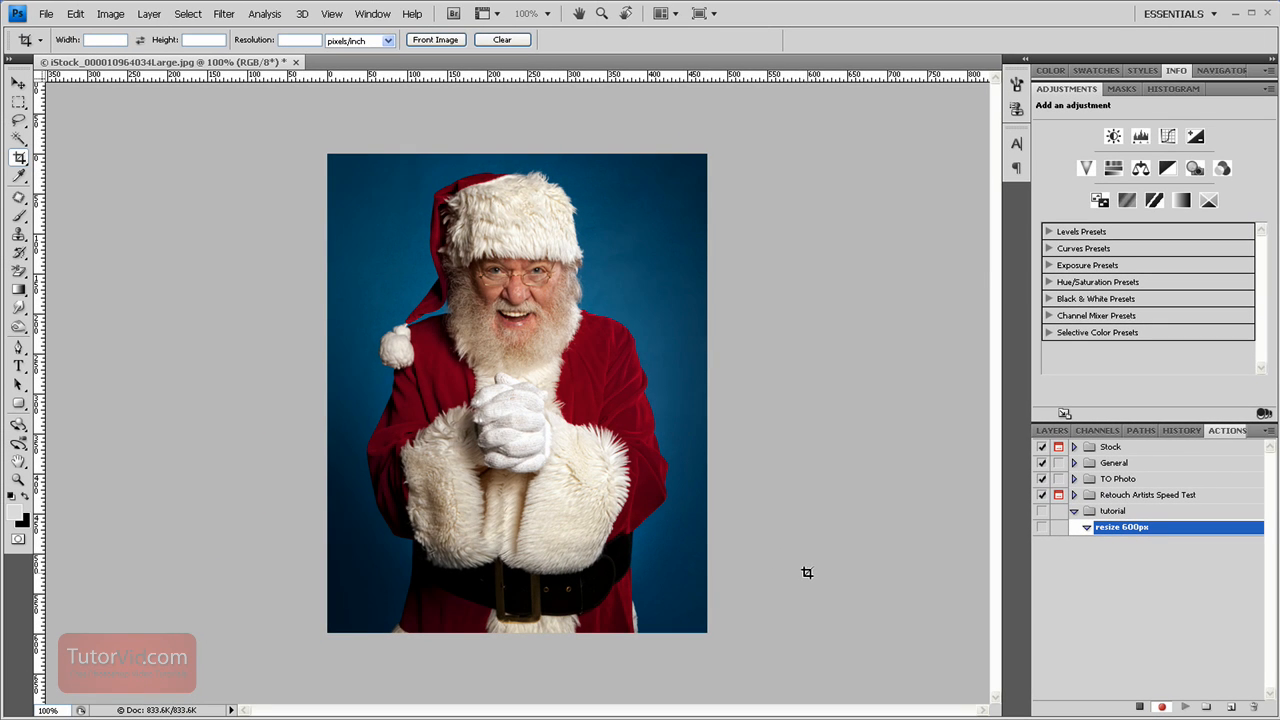
{"action": "mouse_move", "coordinate": [808, 588]}
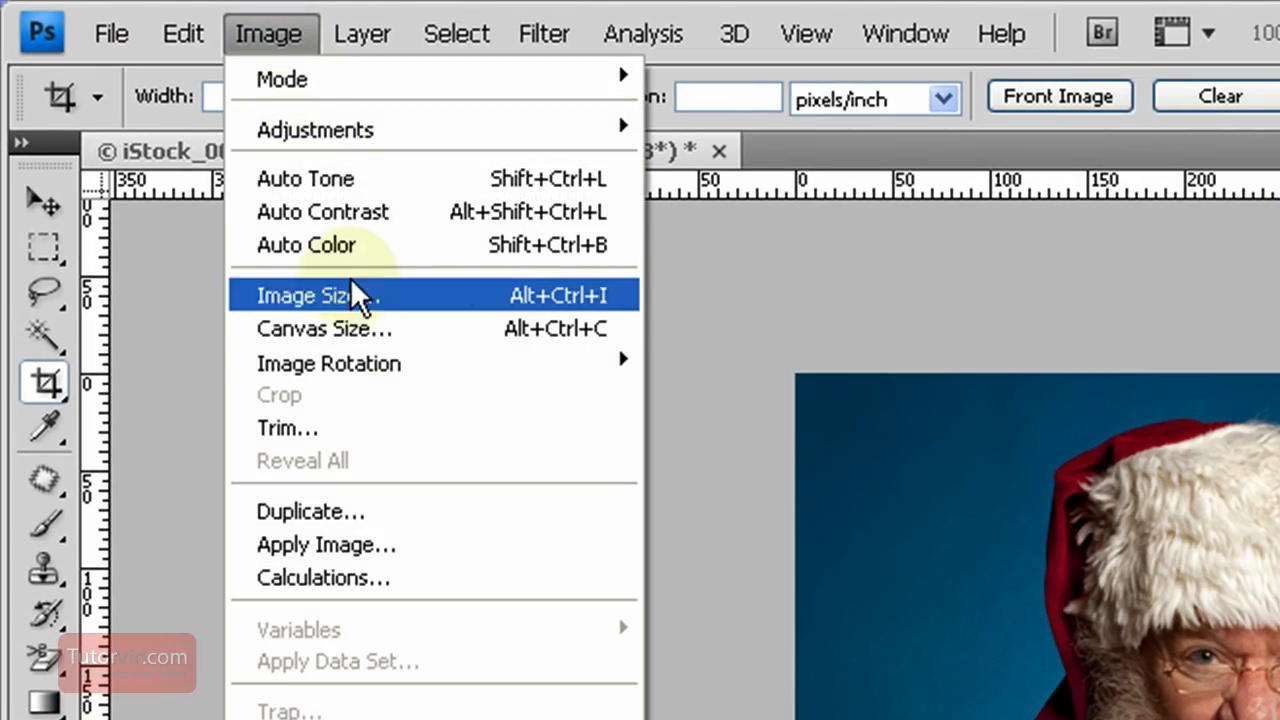
{"action": "left_click", "coordinate": [318, 296]}
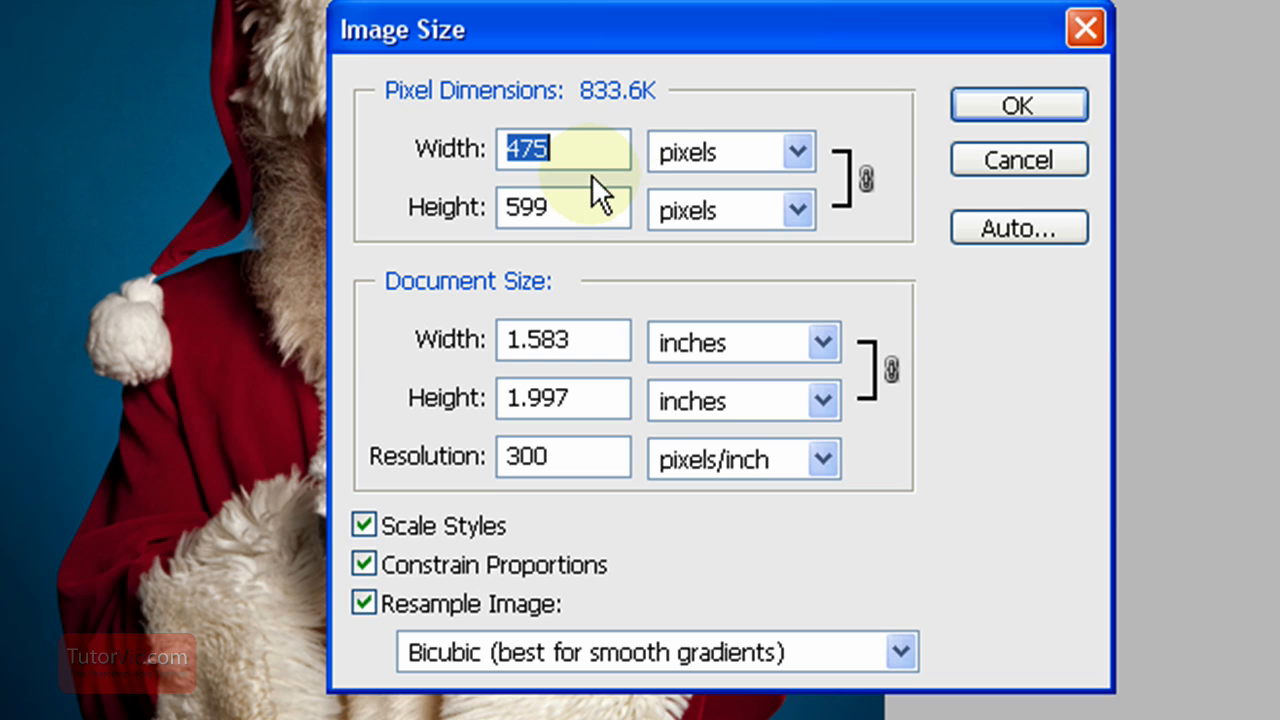
{"action": "mouse_move", "coordinate": [600, 216]}
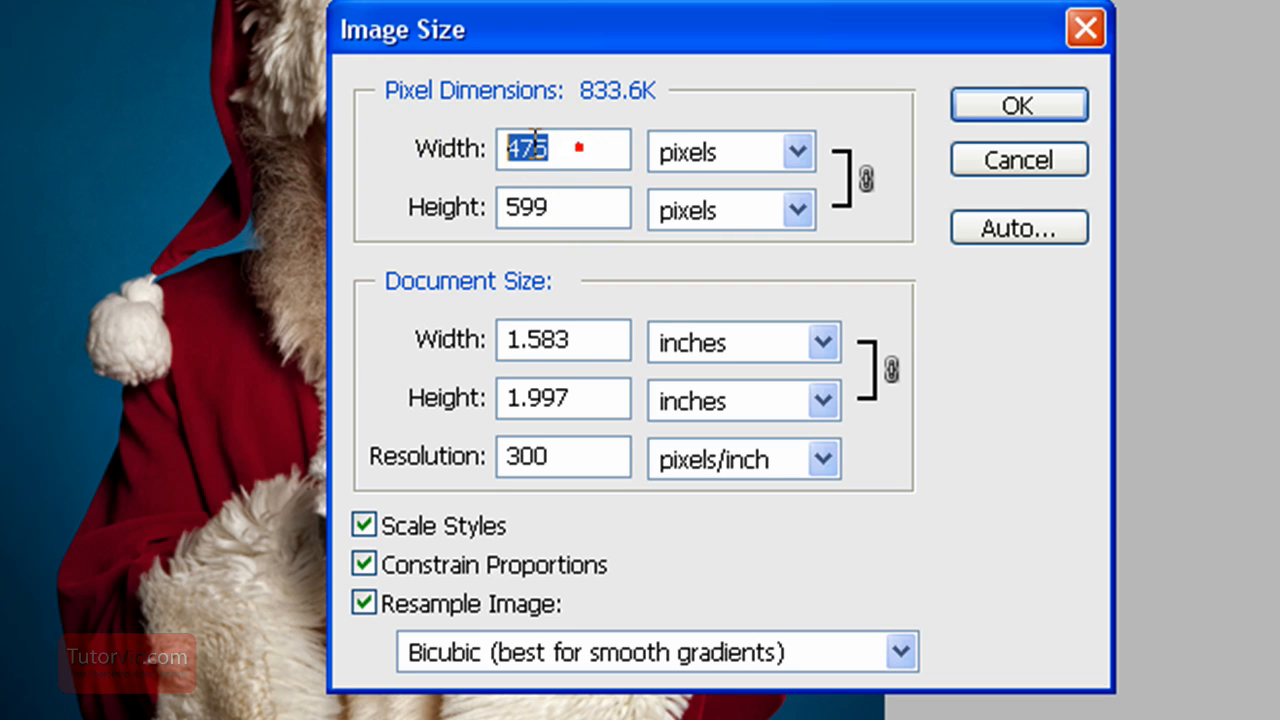
{"action": "type", "text": "200"}
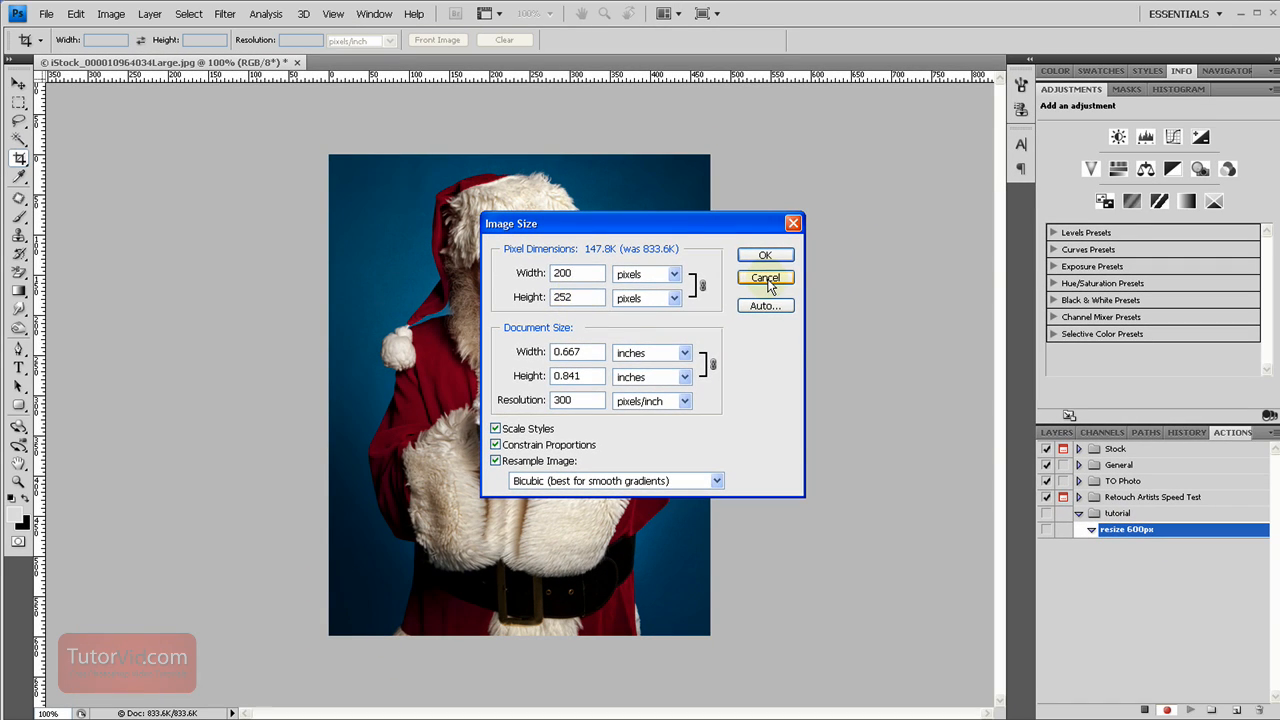
{"action": "left_click", "coordinate": [764, 278]}
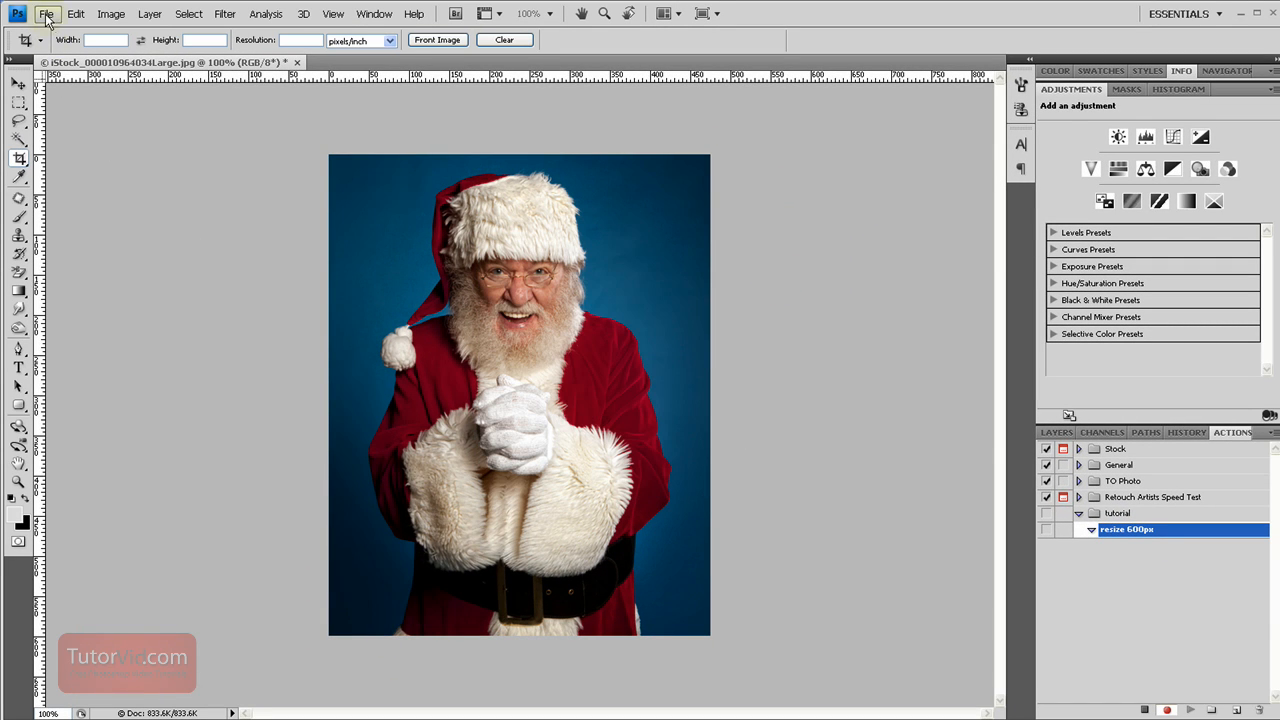
- Fit the Santa photo within 600 by 600 pixels (result 476 by 600), verified in Image Size
{"action": "left_click", "coordinate": [46, 12]}
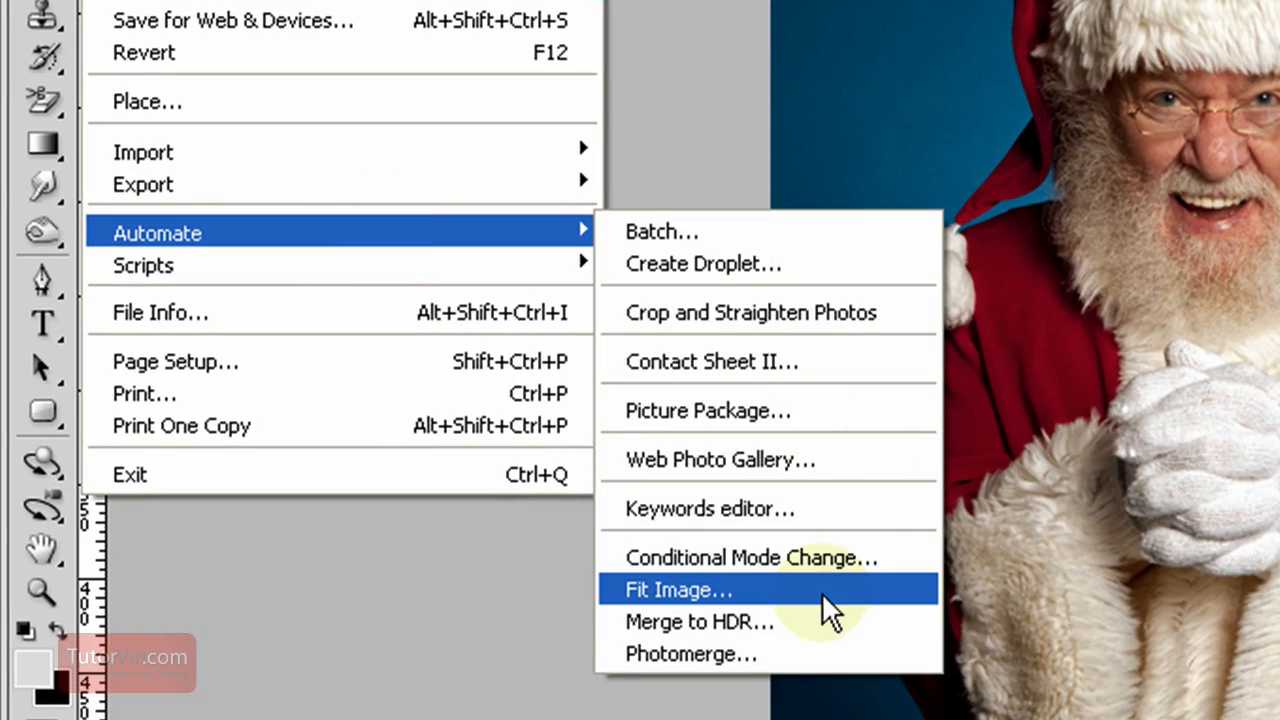
{"action": "left_click", "coordinate": [678, 588]}
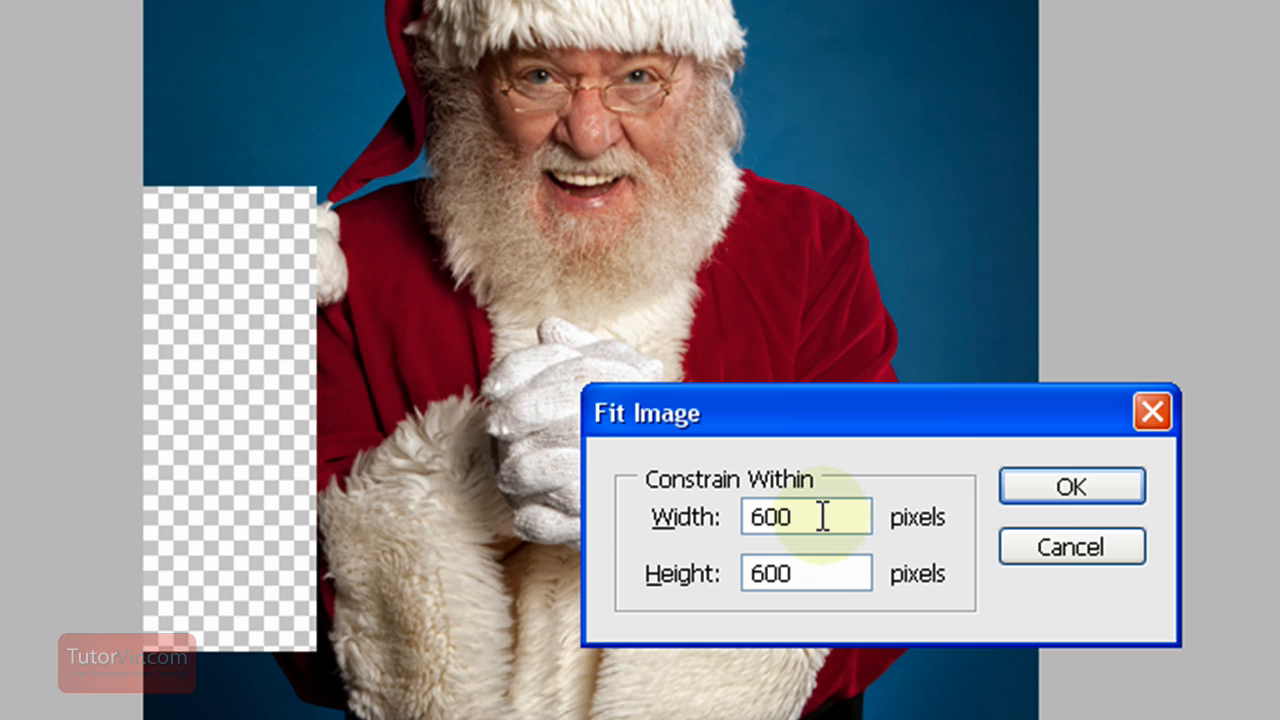
{"action": "triple_click", "coordinate": [804, 516]}
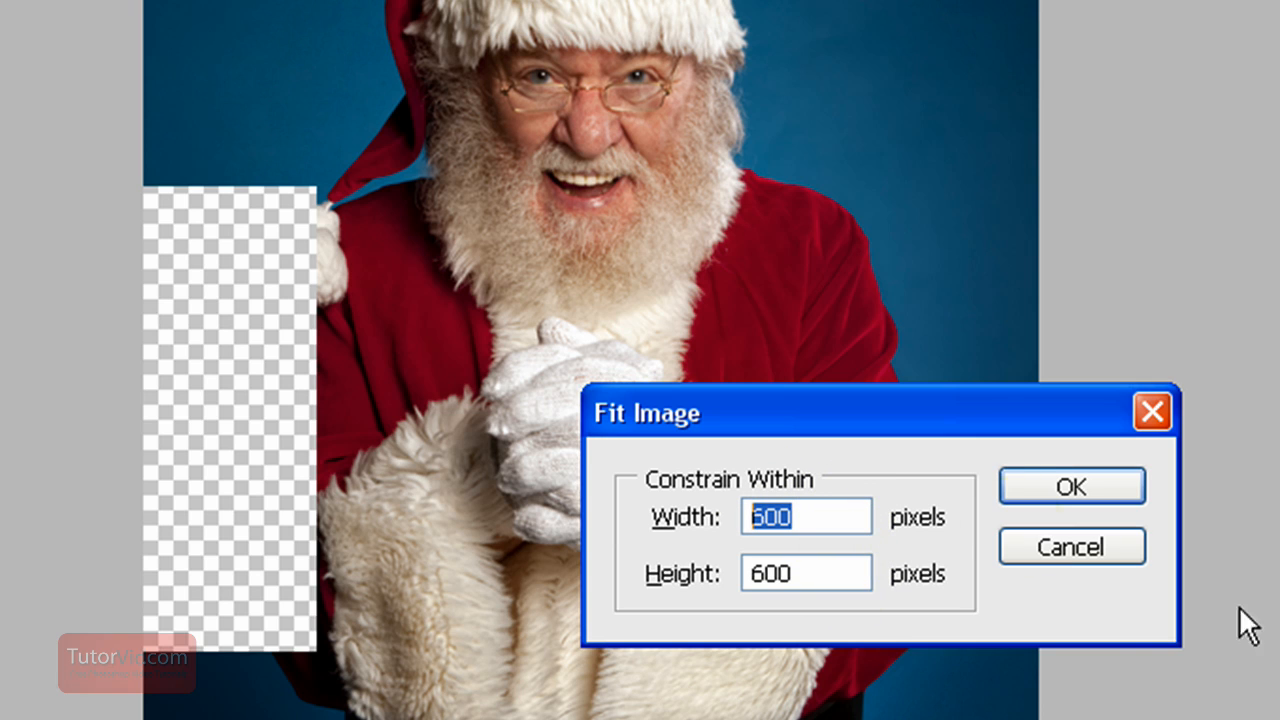
{"action": "left_click", "coordinate": [806, 572]}
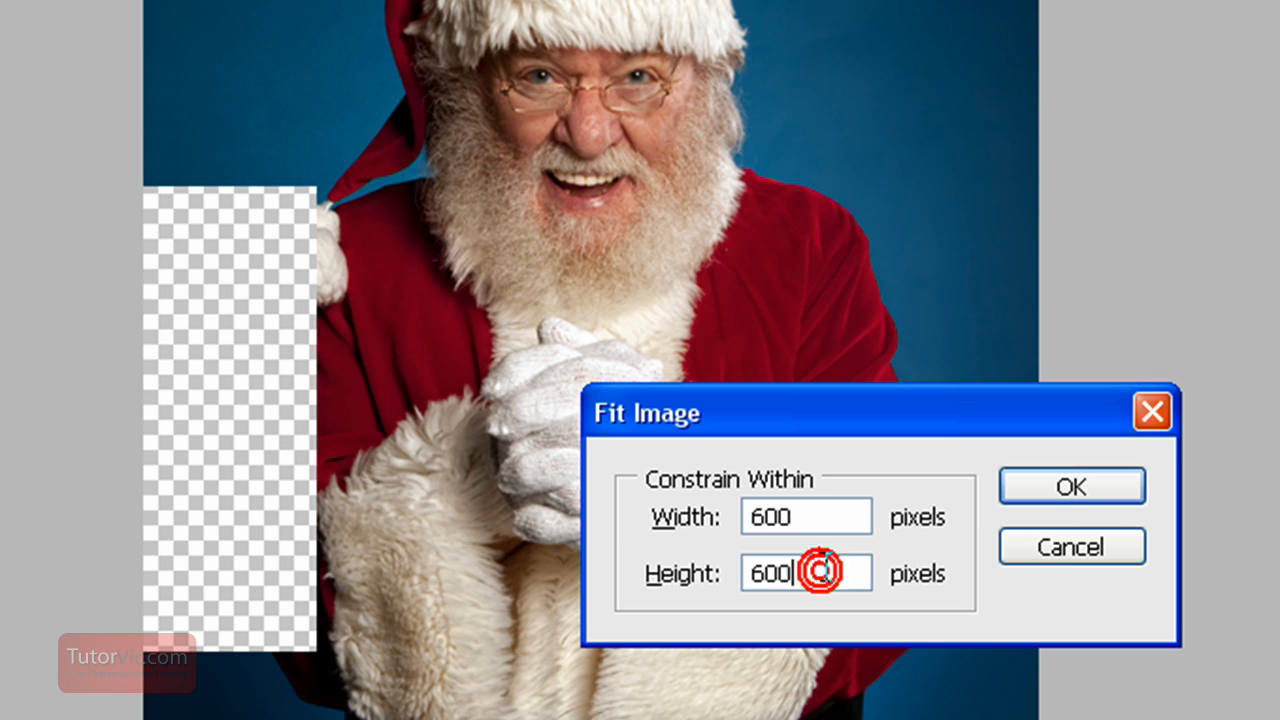
{"action": "left_click", "coordinate": [1072, 486]}
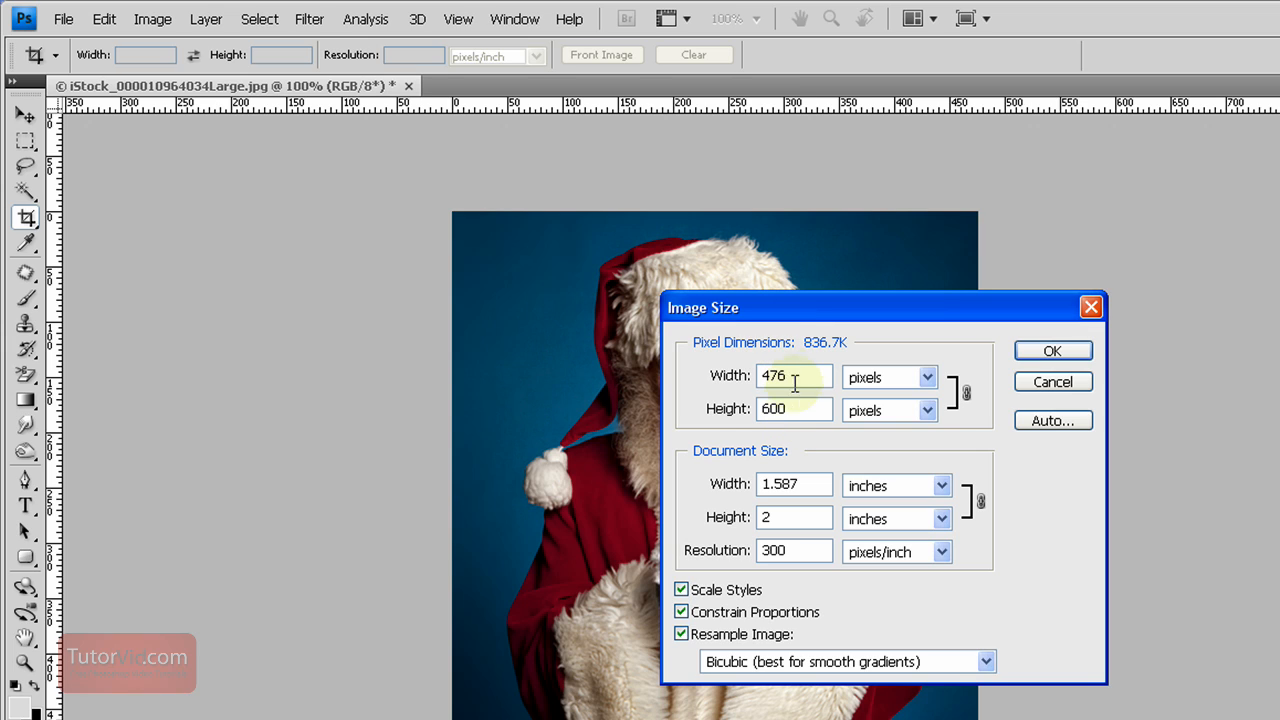
{"action": "left_click", "coordinate": [1052, 350]}
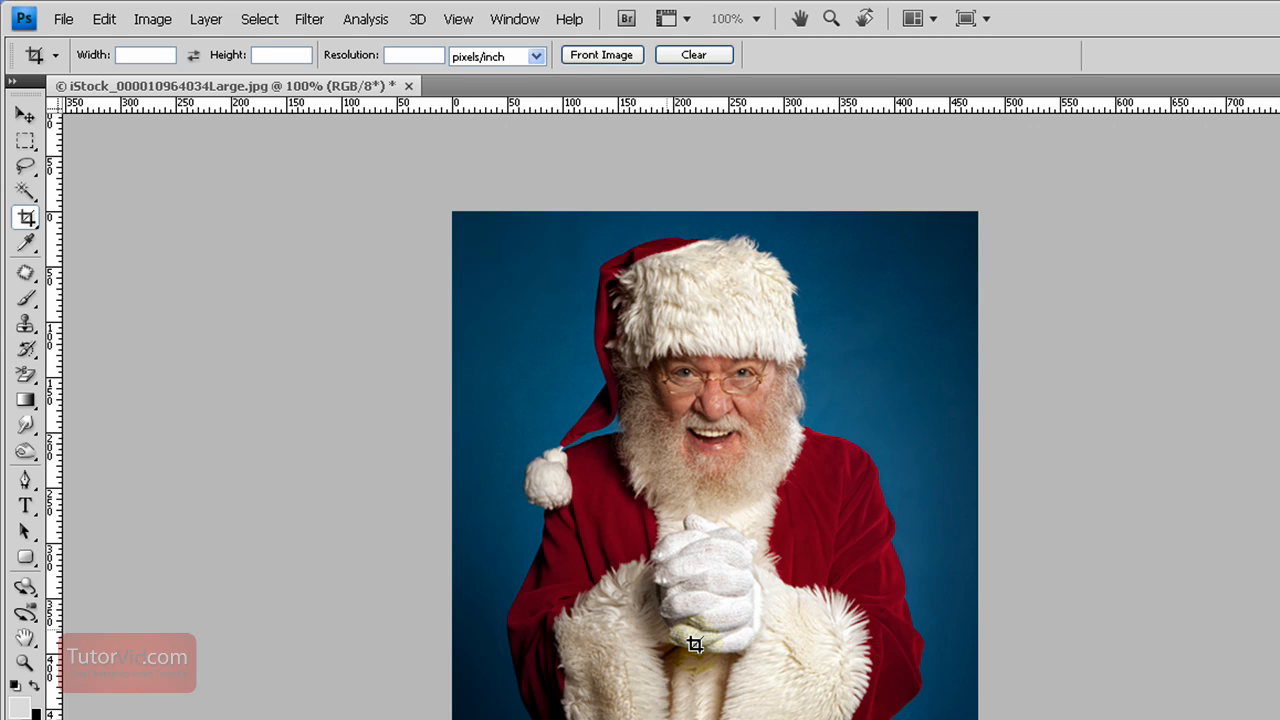
- Save the resized photo as a JPEG into a new 'action dump' folder inside stock photos
{"action": "left_click", "coordinate": [62, 18]}
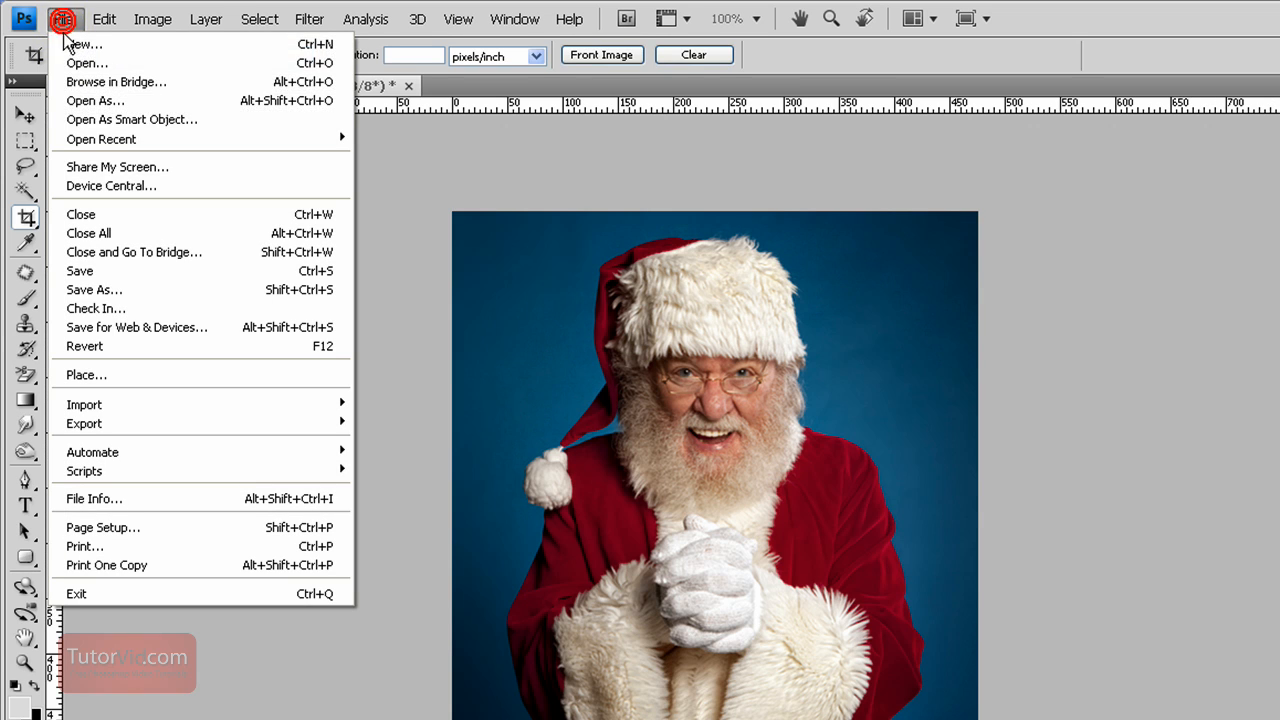
{"action": "mouse_move", "coordinate": [164, 288]}
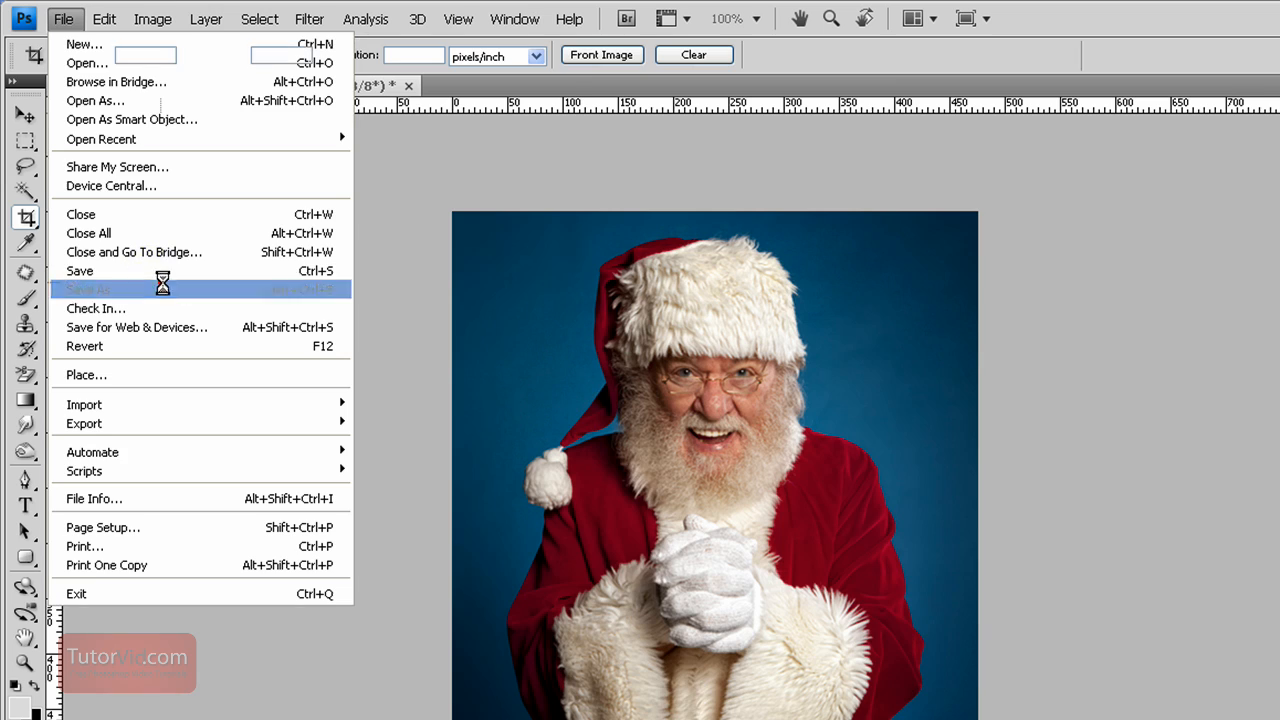
{"action": "left_click", "coordinate": [88, 288]}
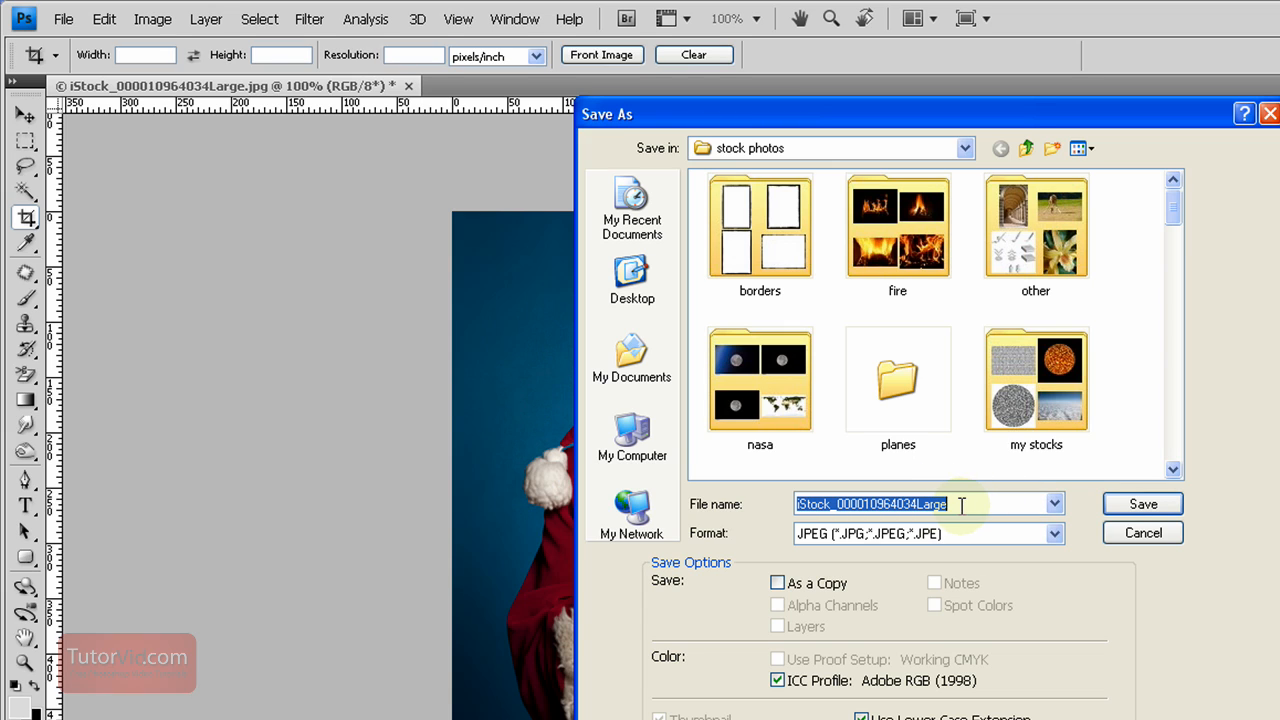
{"action": "mouse_move", "coordinate": [1104, 344]}
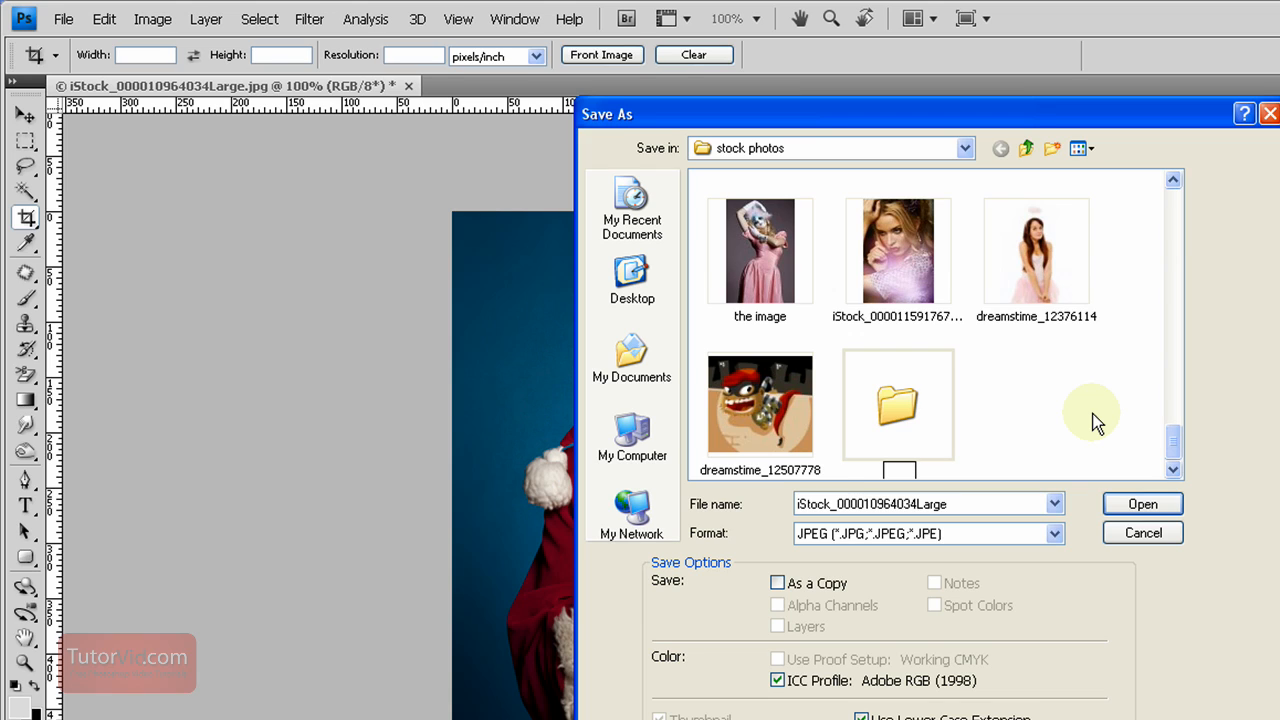
{"action": "type", "text": "action dump"}
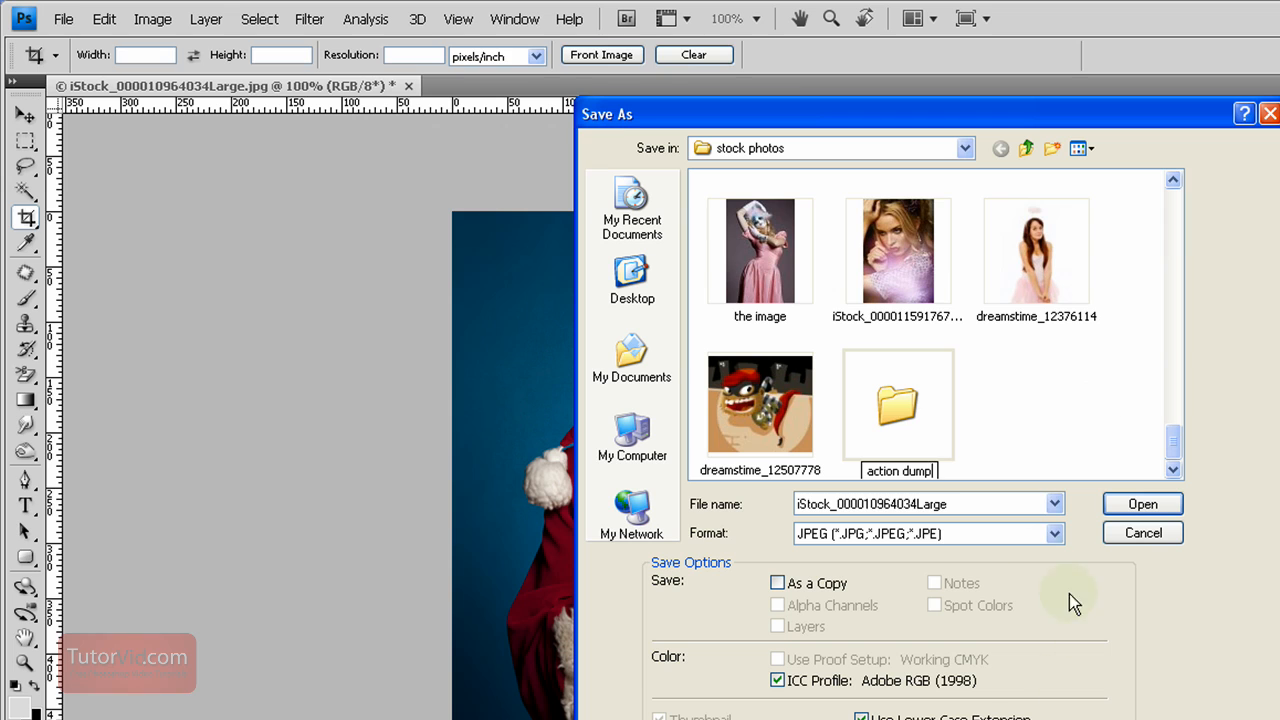
{"action": "double_click", "coordinate": [896, 404]}
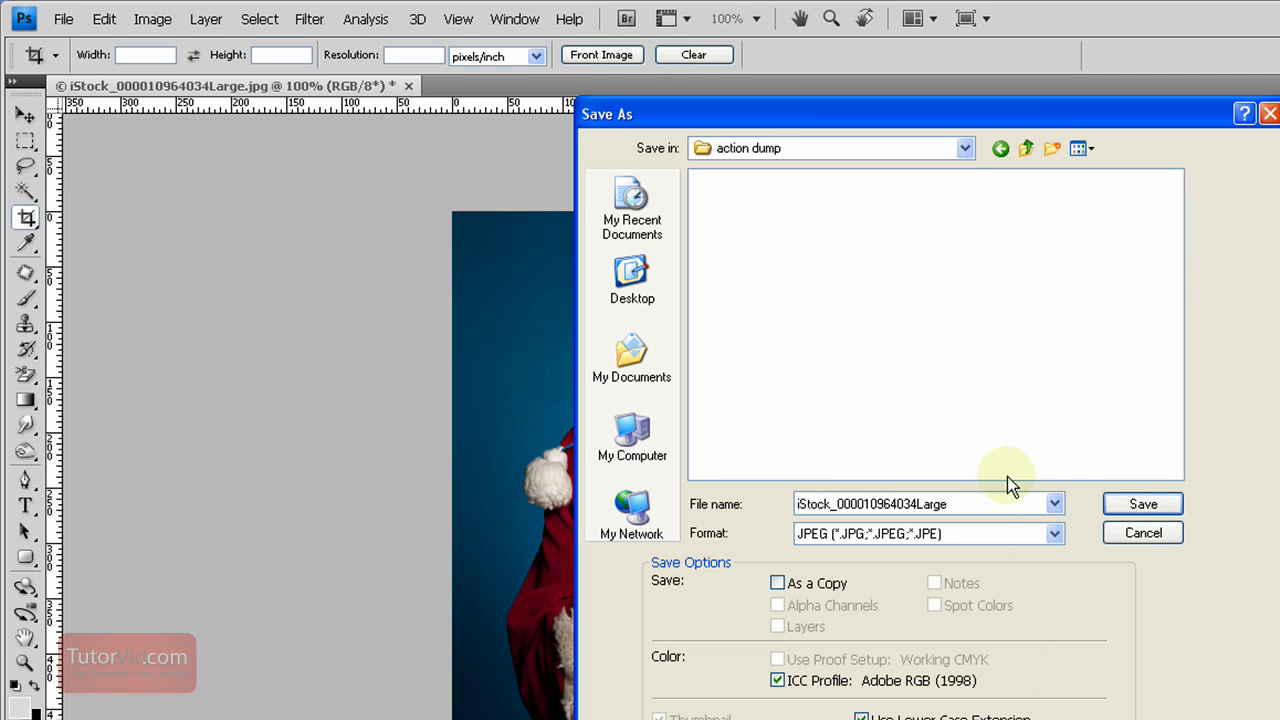
{"action": "left_click", "coordinate": [1142, 504]}
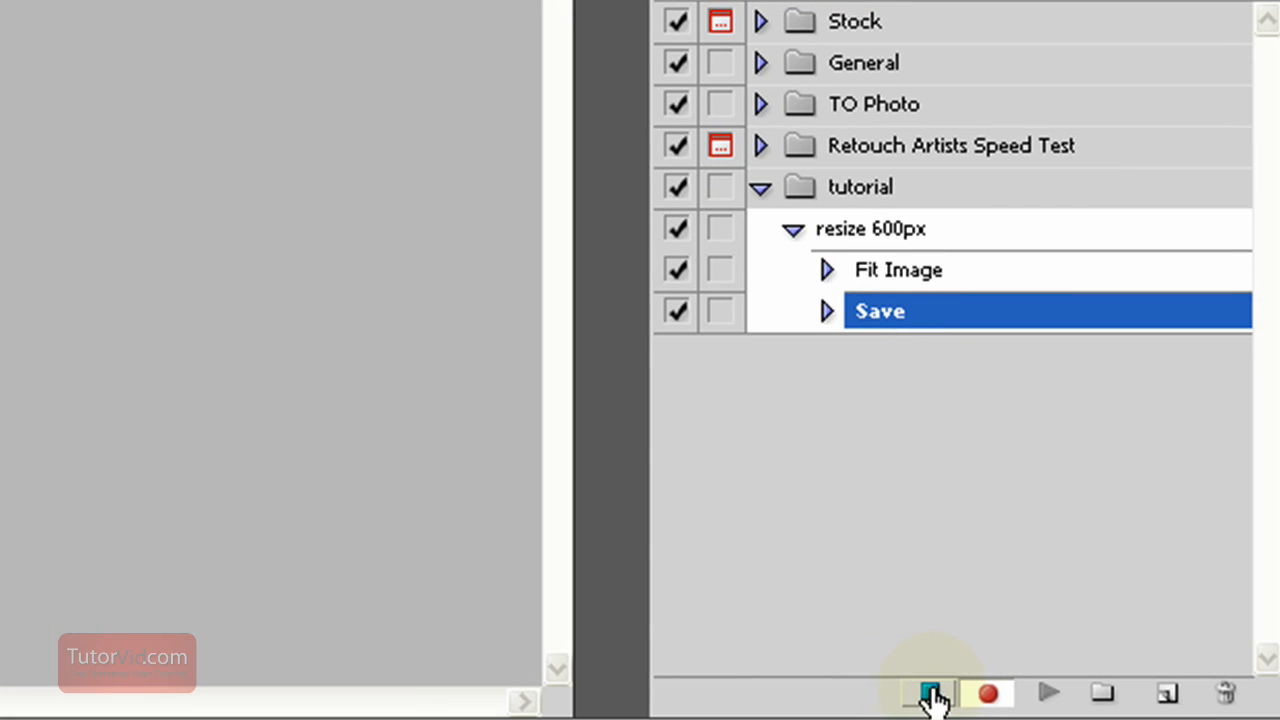
- Stop recording so resize 600px contains only Fit Image and Save
{"action": "left_click", "coordinate": [930, 692]}
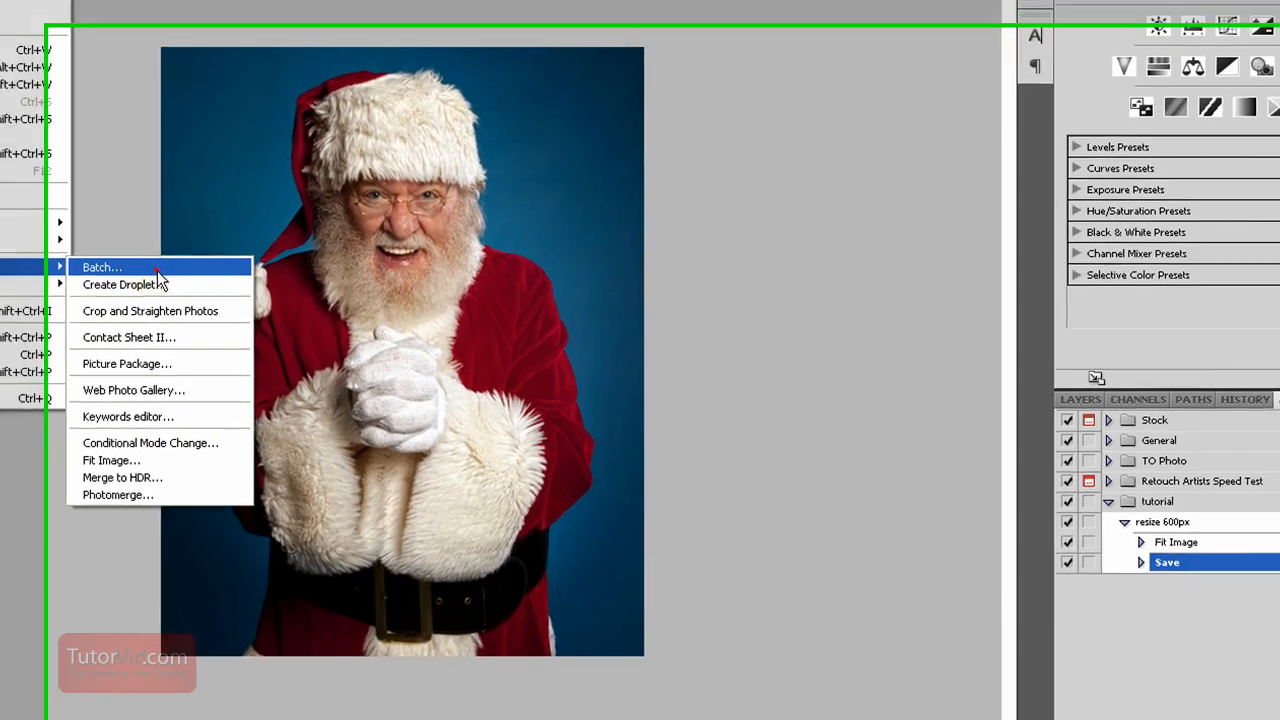
- In the Batch dialog, choose the tutorial set, resize 600px action and a Folder source
{"action": "left_click", "coordinate": [100, 268]}
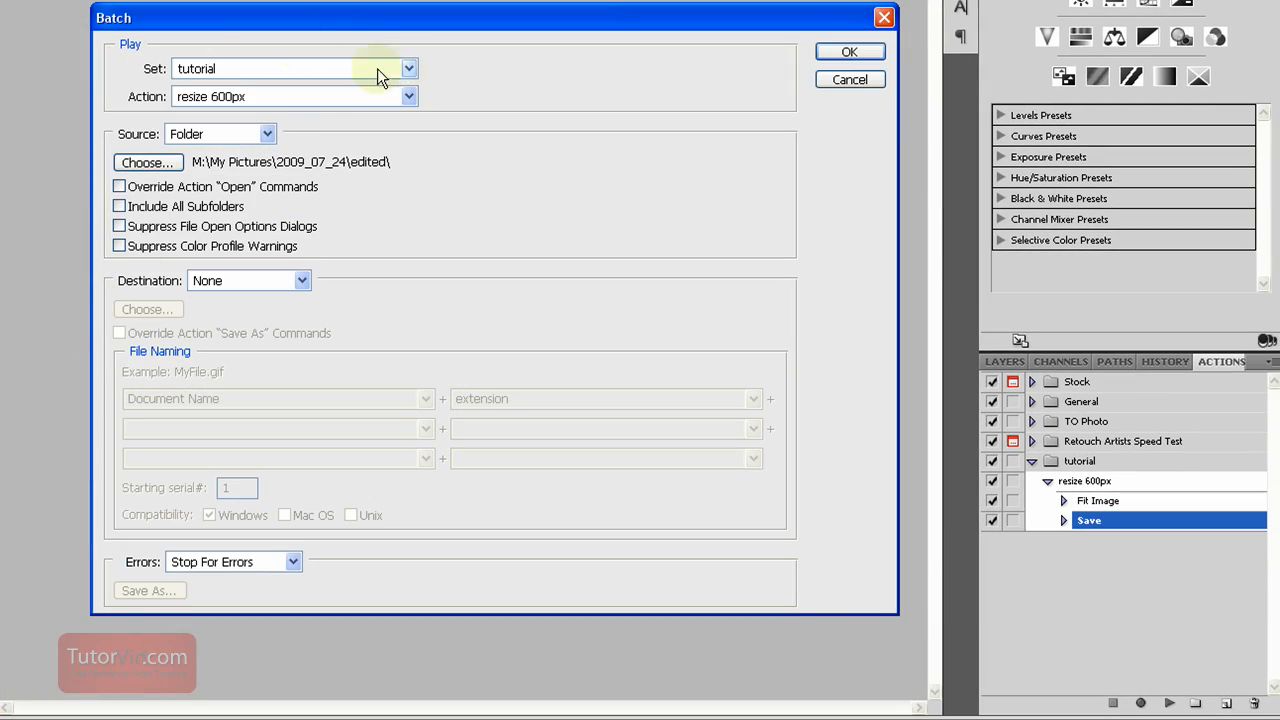
{"action": "left_click", "coordinate": [408, 68]}
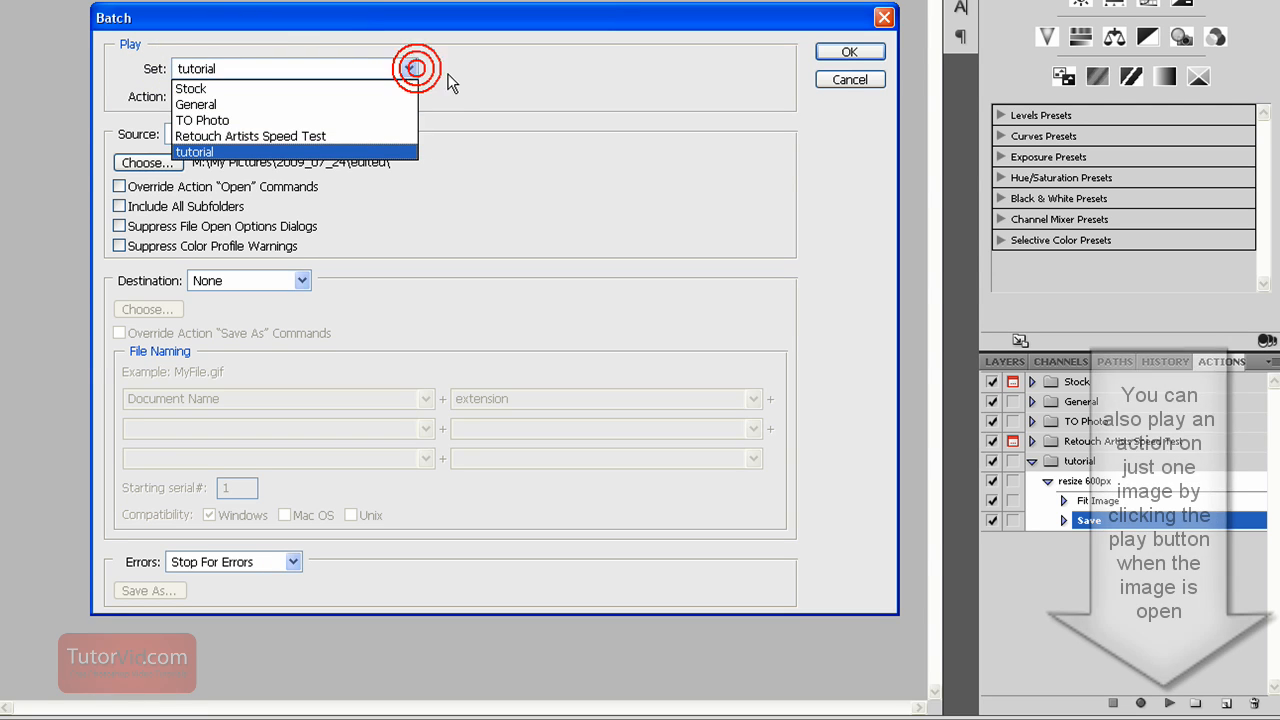
{"action": "left_click", "coordinate": [194, 152]}
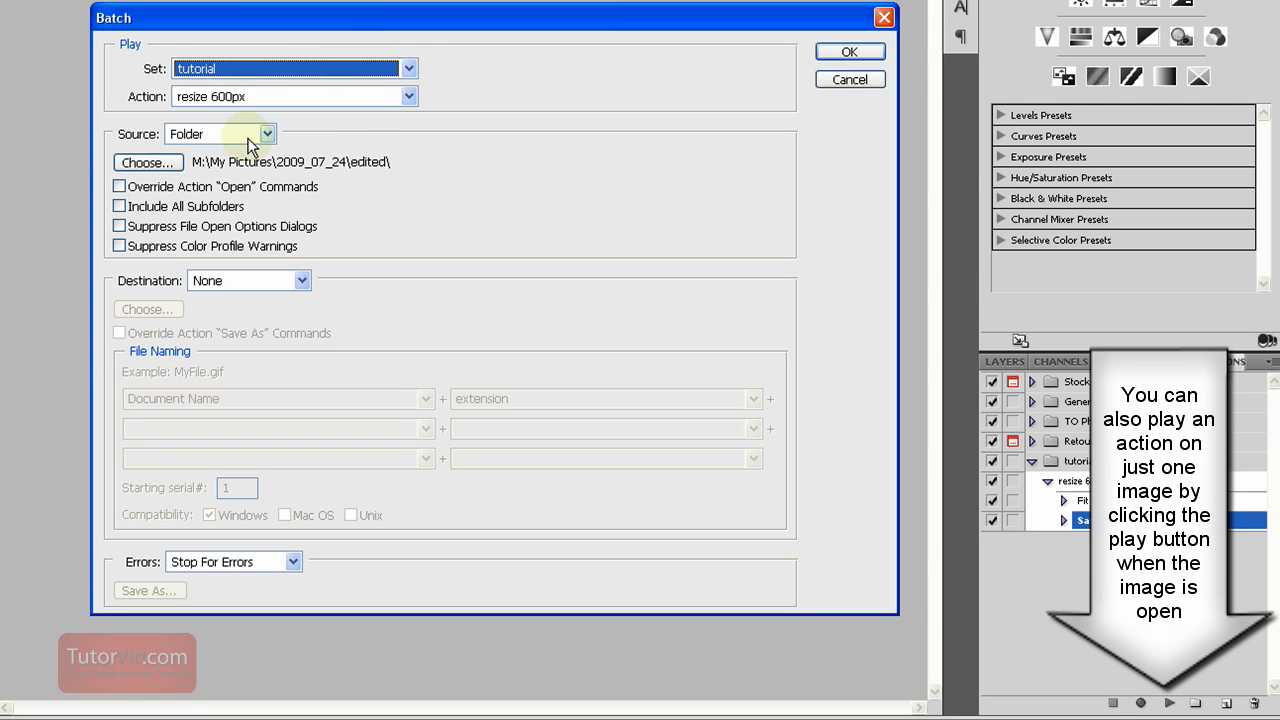
{"action": "mouse_move", "coordinate": [284, 140]}
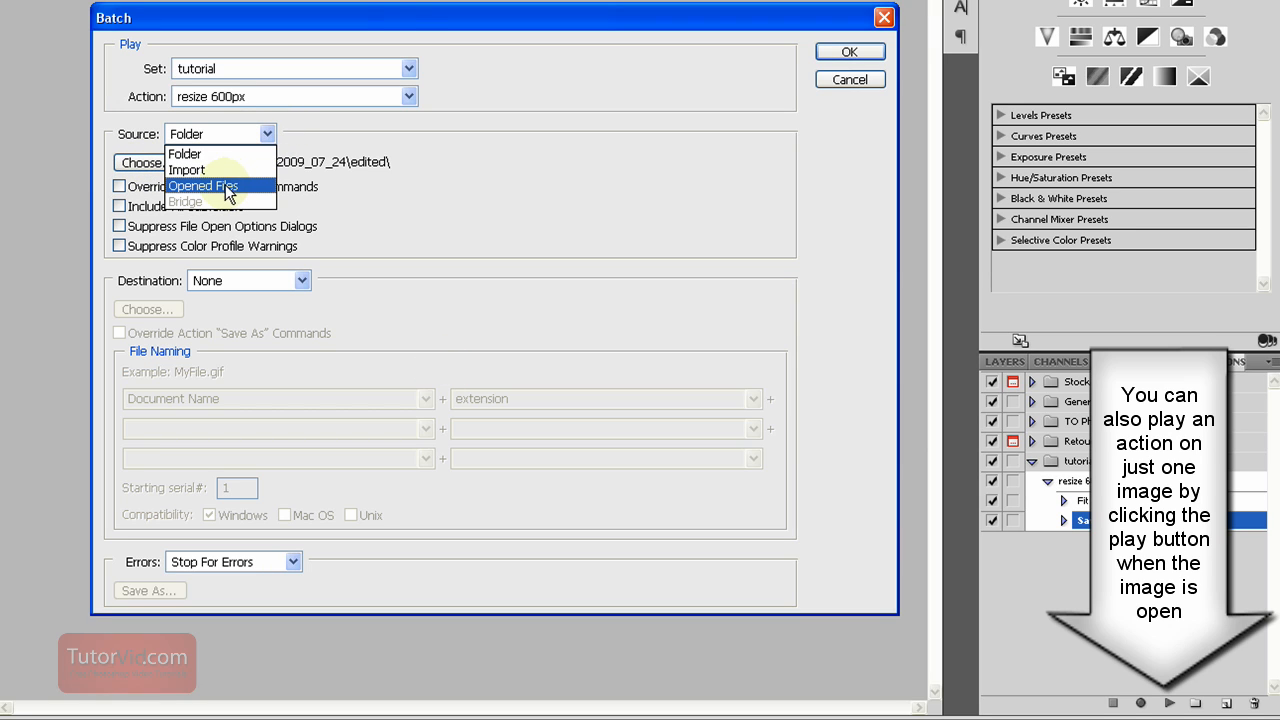
{"action": "left_click", "coordinate": [184, 152]}
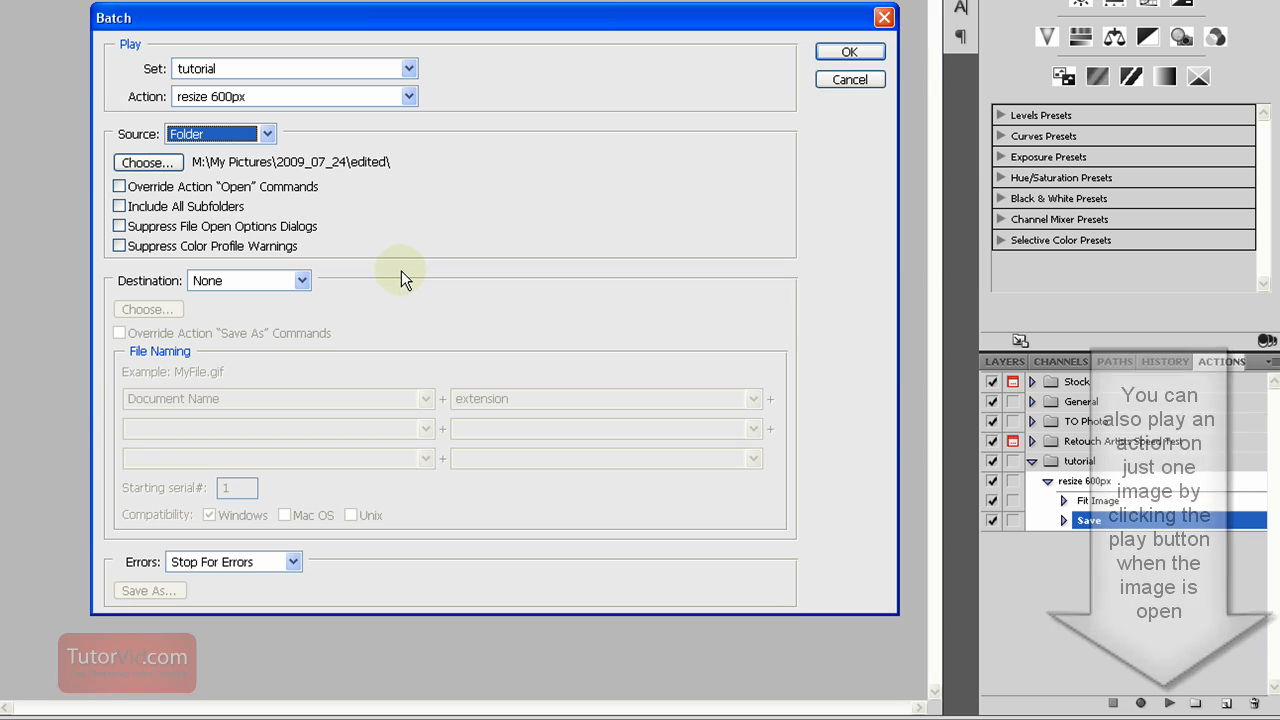
{"action": "mouse_move", "coordinate": [528, 96]}
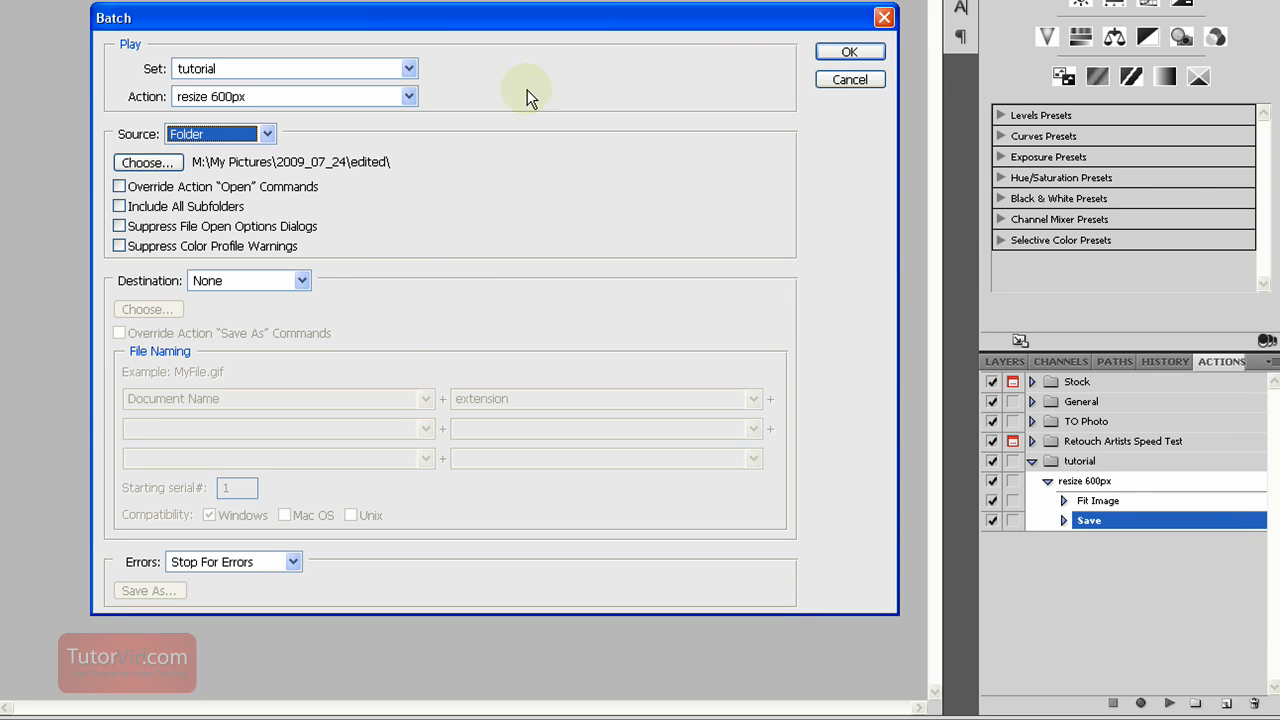